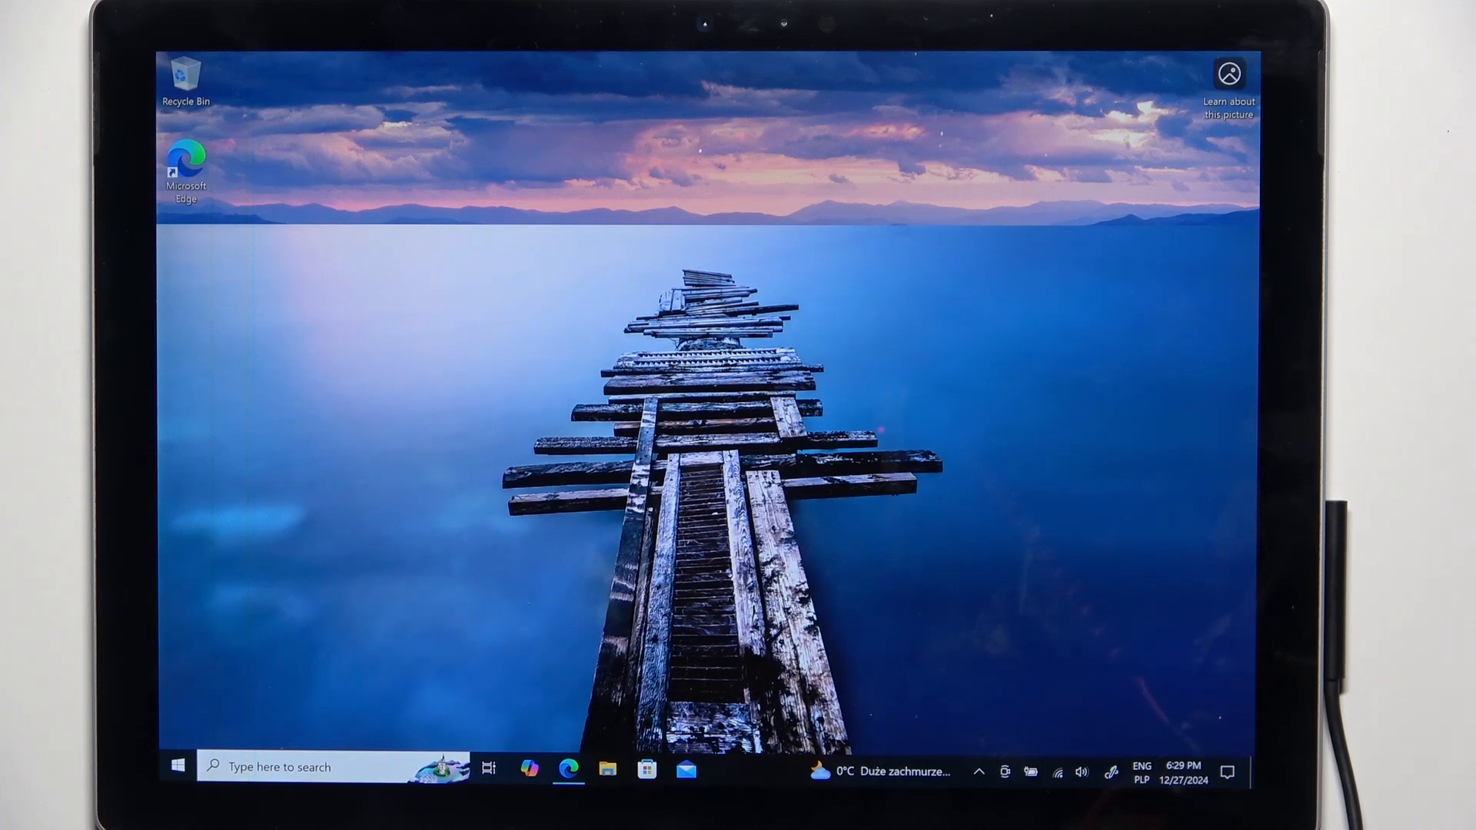
- Search Windows for 'microsoft store' and launch the Microsoft Store app
{"action": "left_click", "coordinate": [319, 767]}
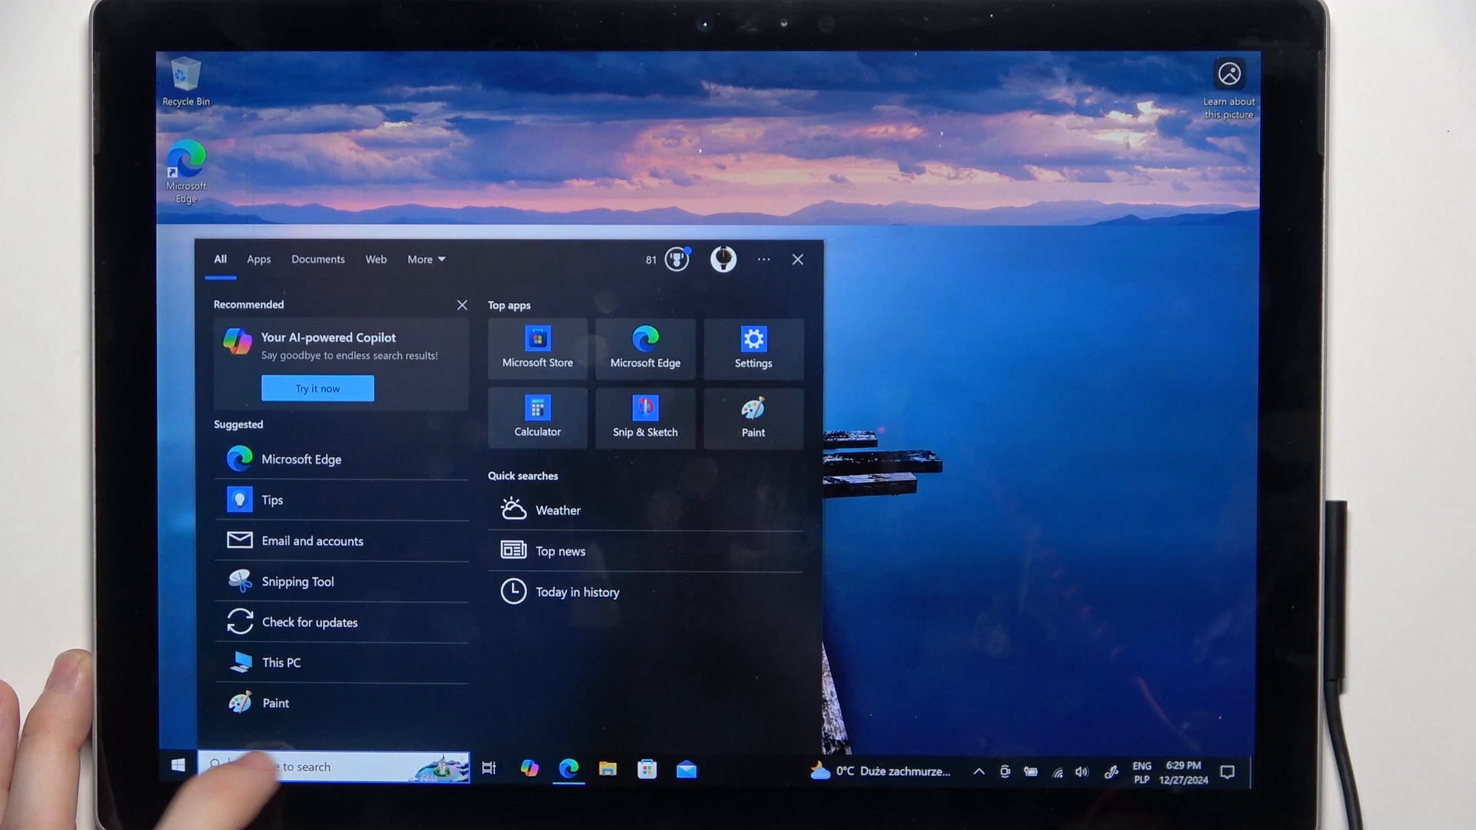
{"action": "type", "text": "micros"}
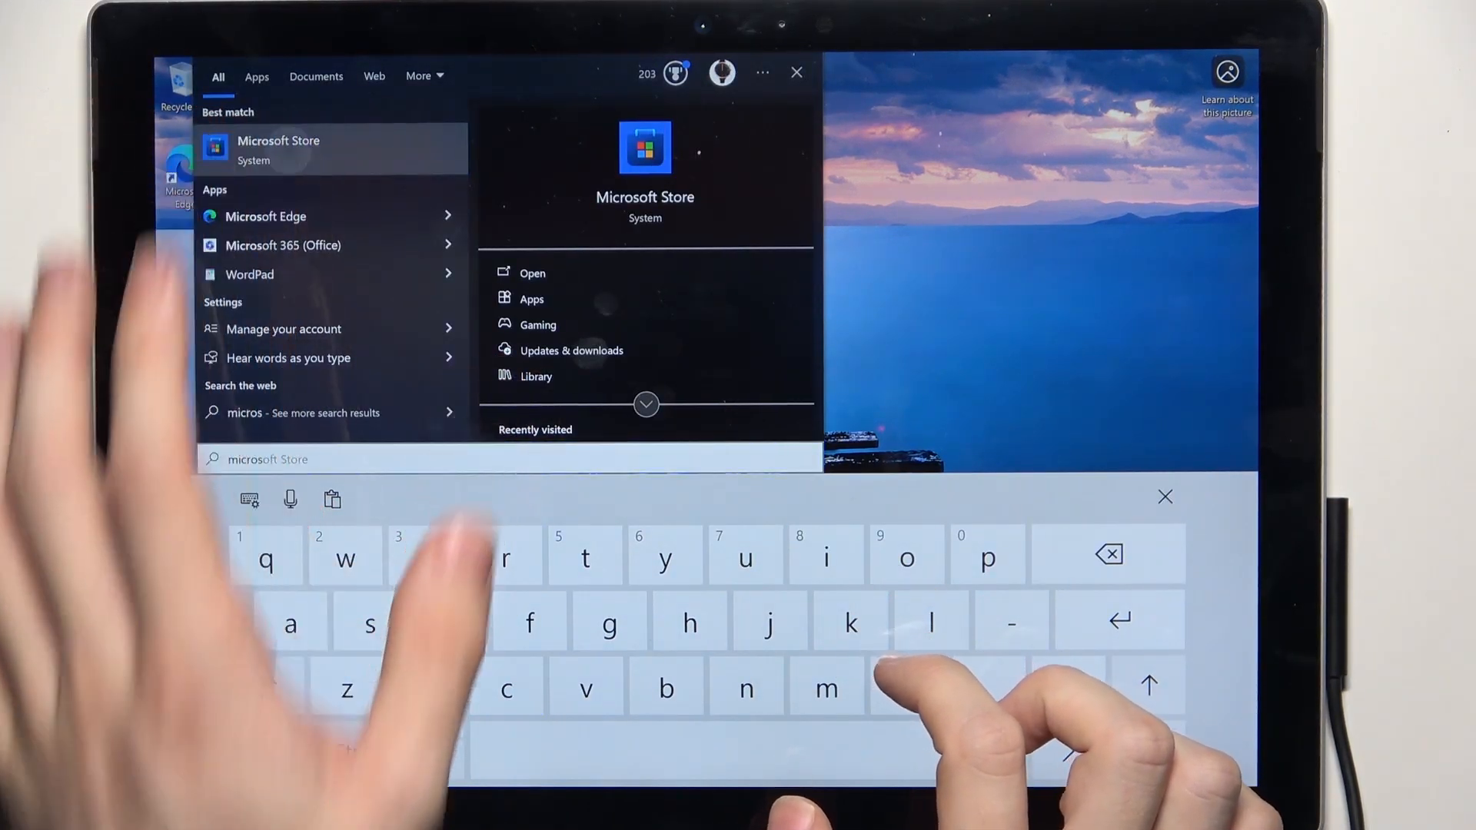
{"action": "left_click", "coordinate": [532, 273]}
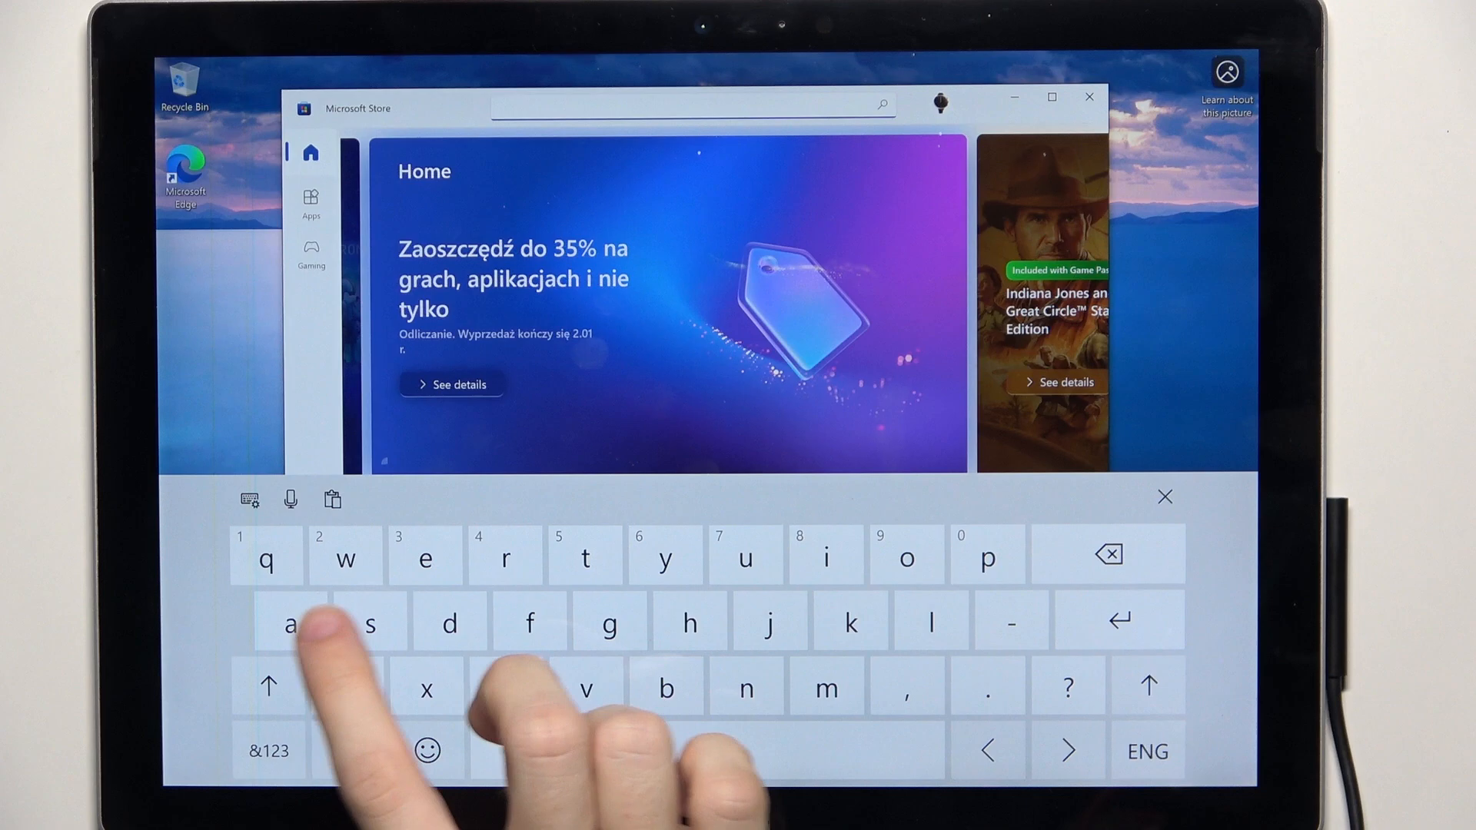
- Search the Store for 'apple dev' and install Apple Devices by Apple Inc
{"action": "type", "text": "apple"}
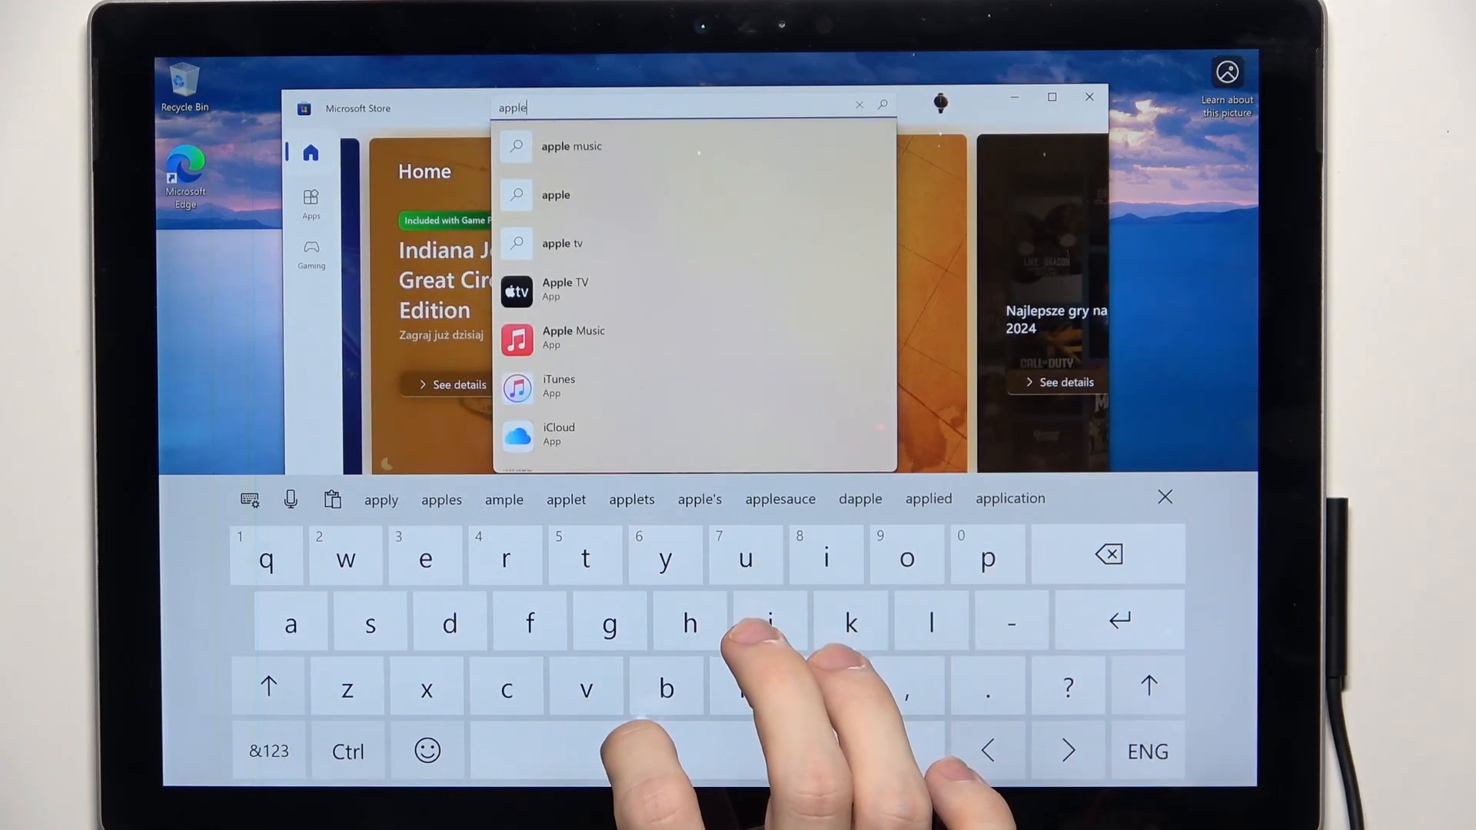
{"action": "type", "text": "dev"}
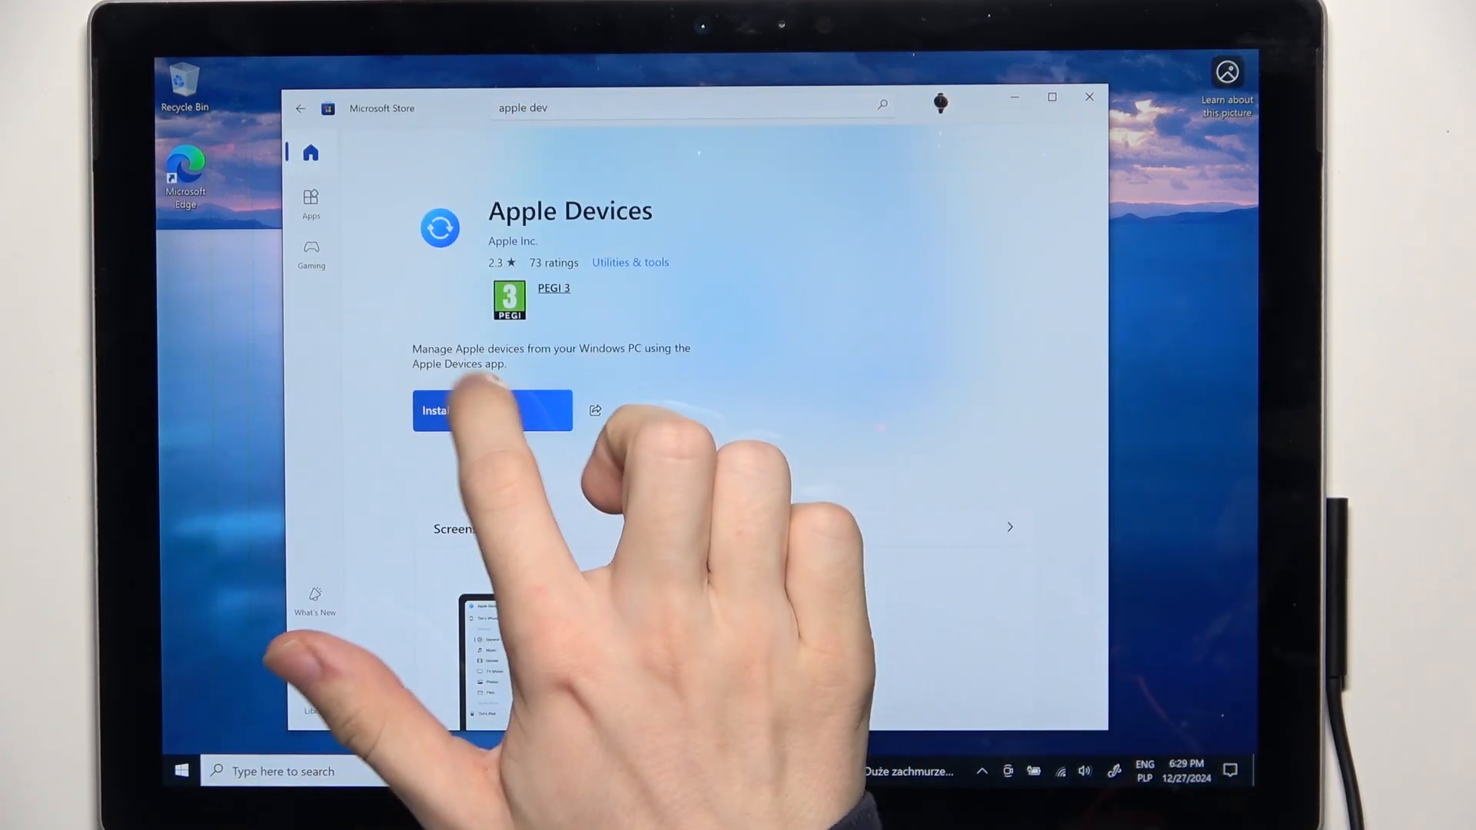
{"action": "left_click", "coordinate": [462, 410]}
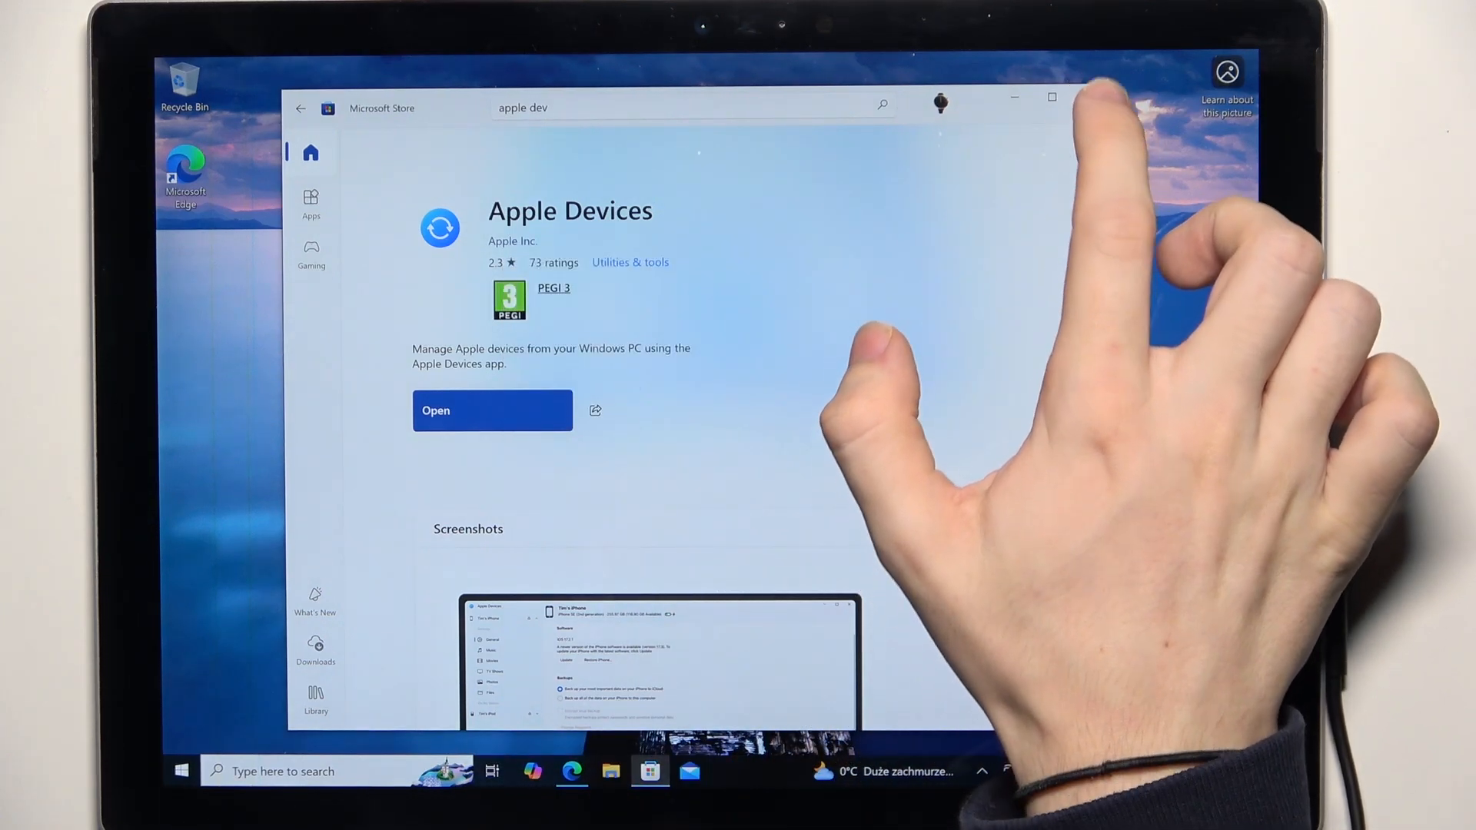
- Close Microsoft Store and open Edge to reach the win-rar.com site
{"action": "left_click", "coordinate": [1052, 97]}
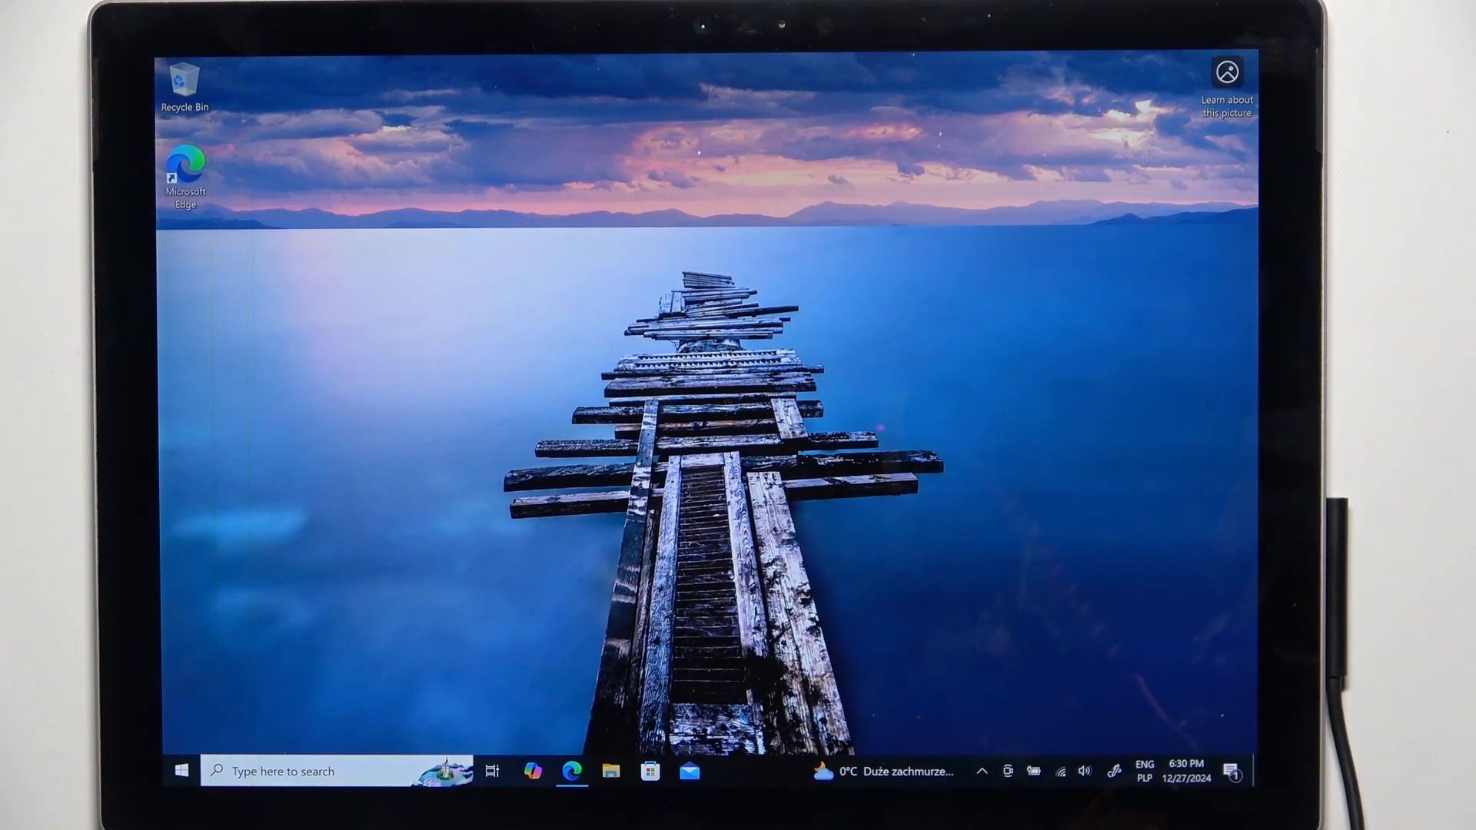
{"action": "left_click", "coordinate": [570, 771]}
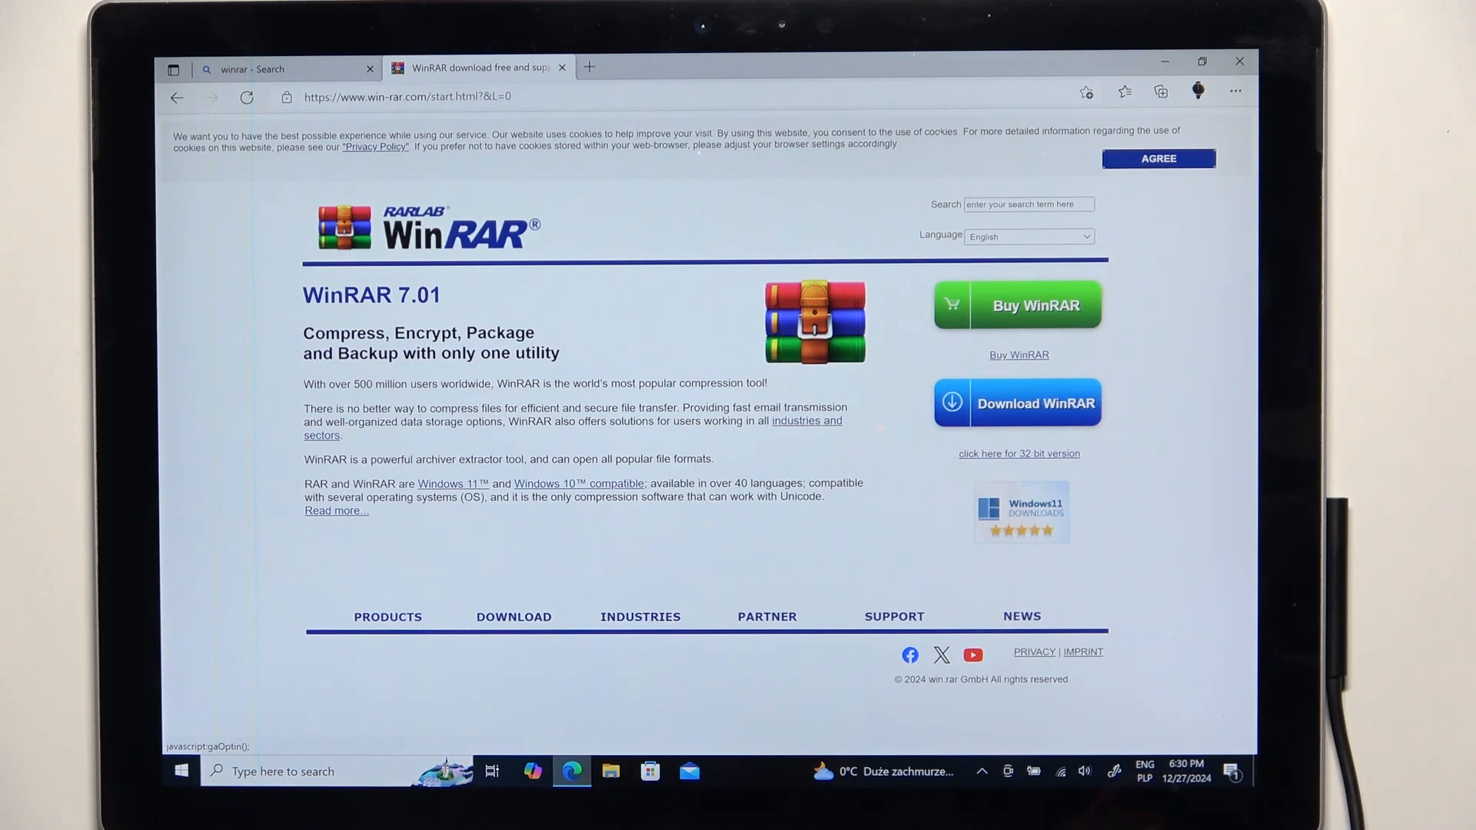
- Download winrar-x64-701.exe from the WinRAR download page and show its folder
{"action": "left_click", "coordinate": [1016, 402]}
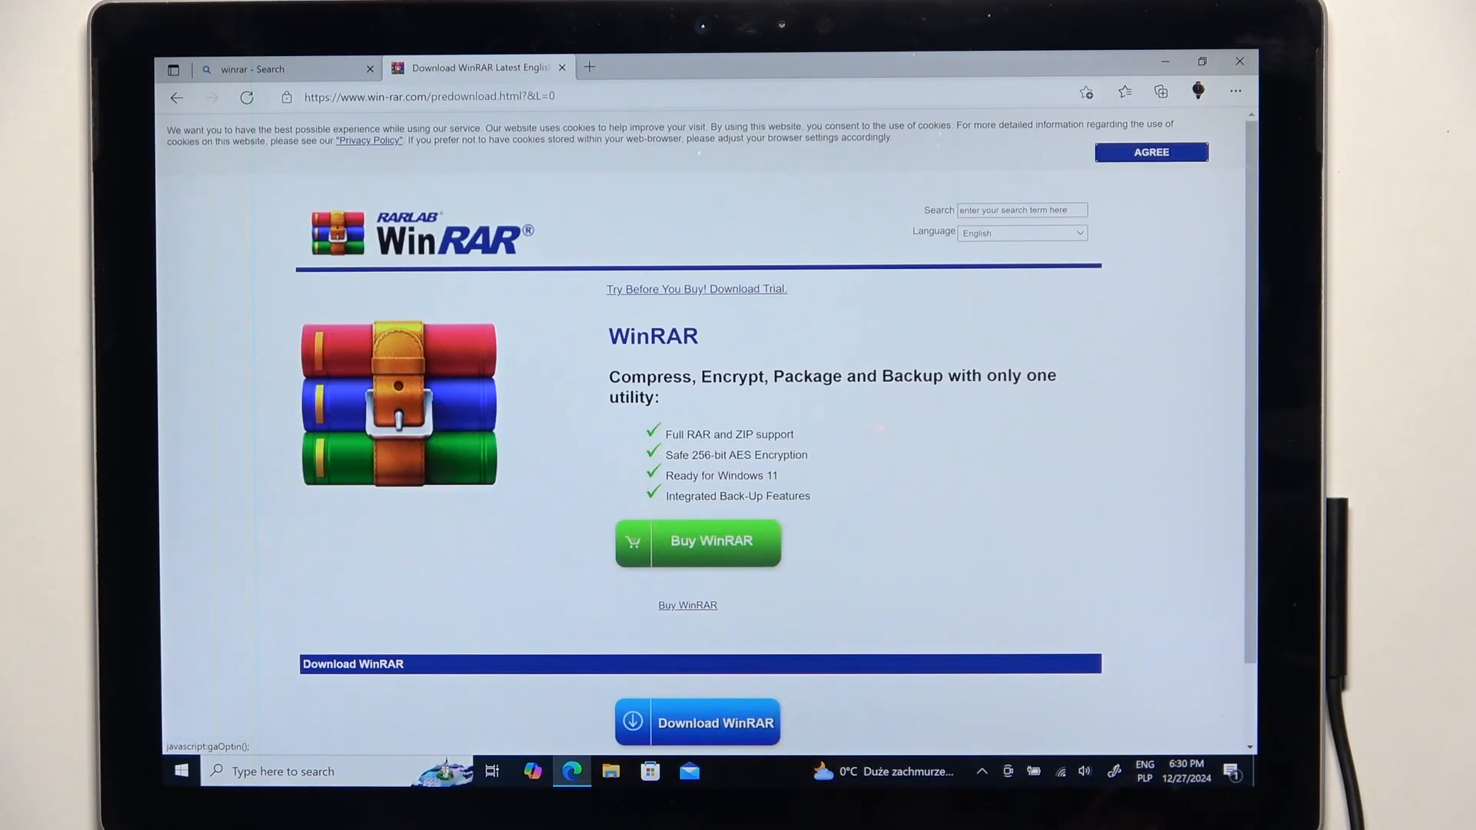
{"action": "scroll", "scroll_direction": "down", "scroll_amount": 3}
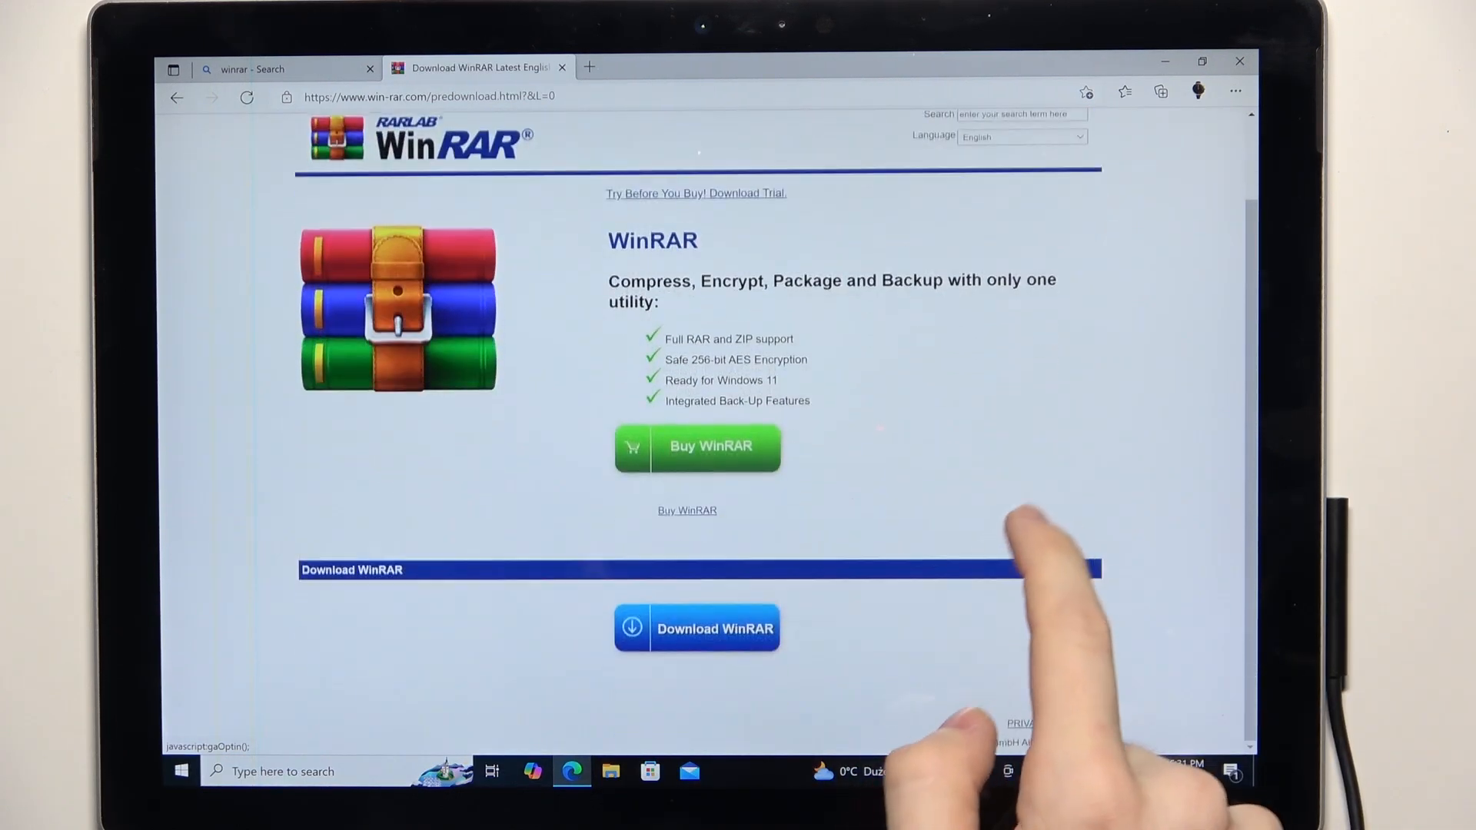
{"action": "left_click", "coordinate": [697, 628]}
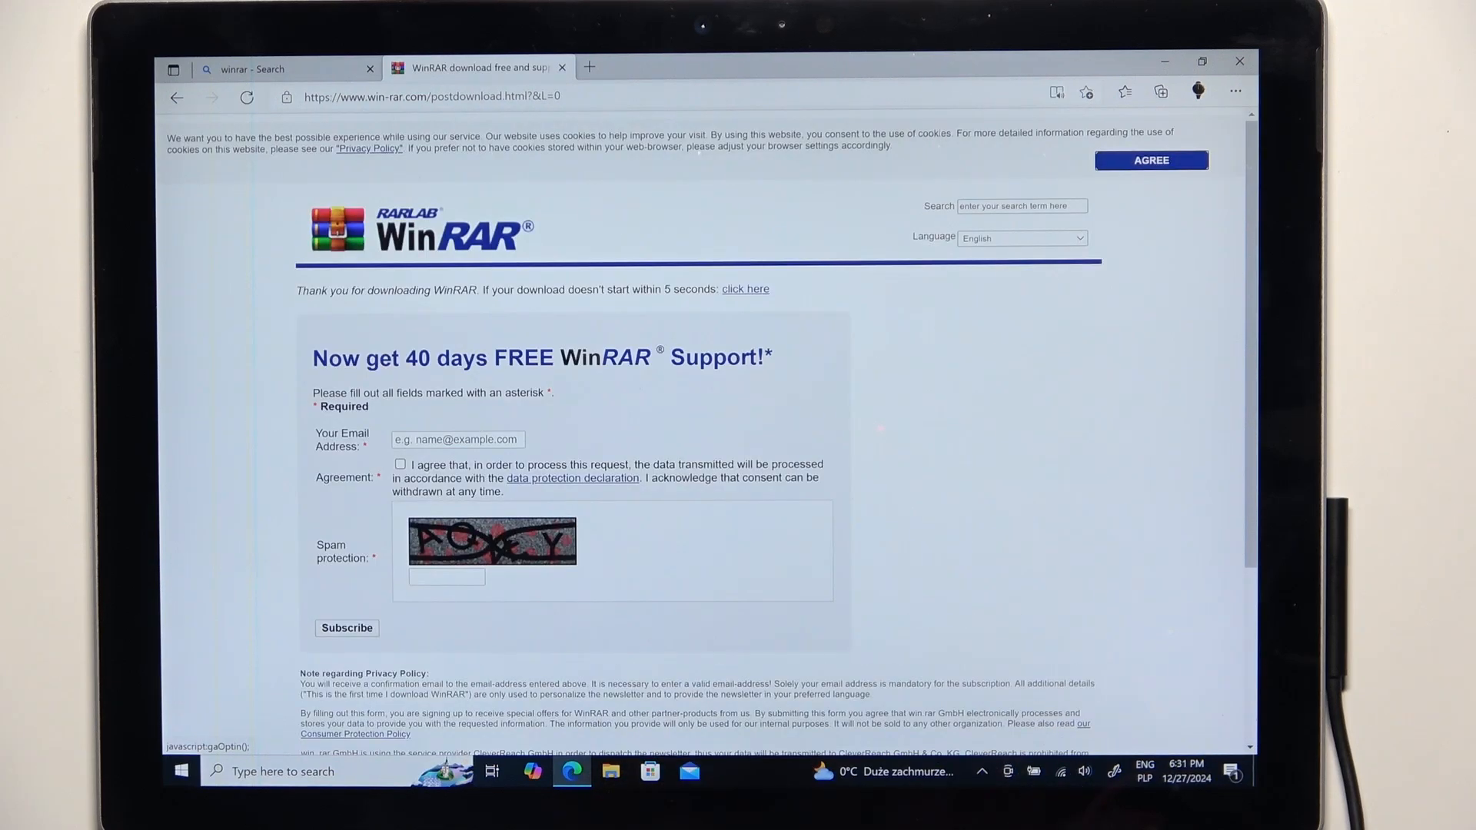
{"action": "left_click", "coordinate": [1160, 92]}
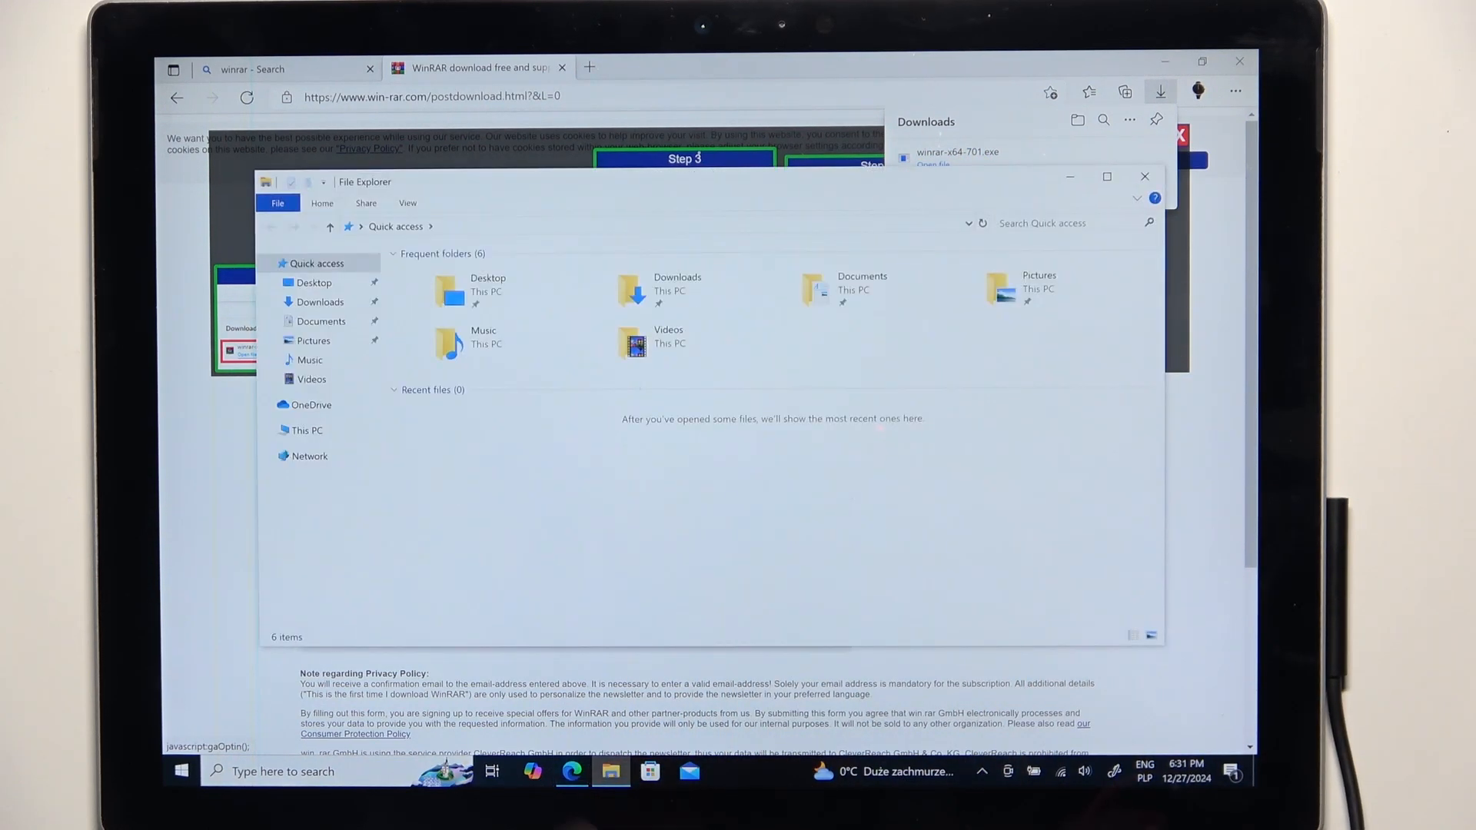
- Run winrar-x64-701 from the Downloads folder in File Explorer
{"action": "left_click", "coordinate": [319, 302]}
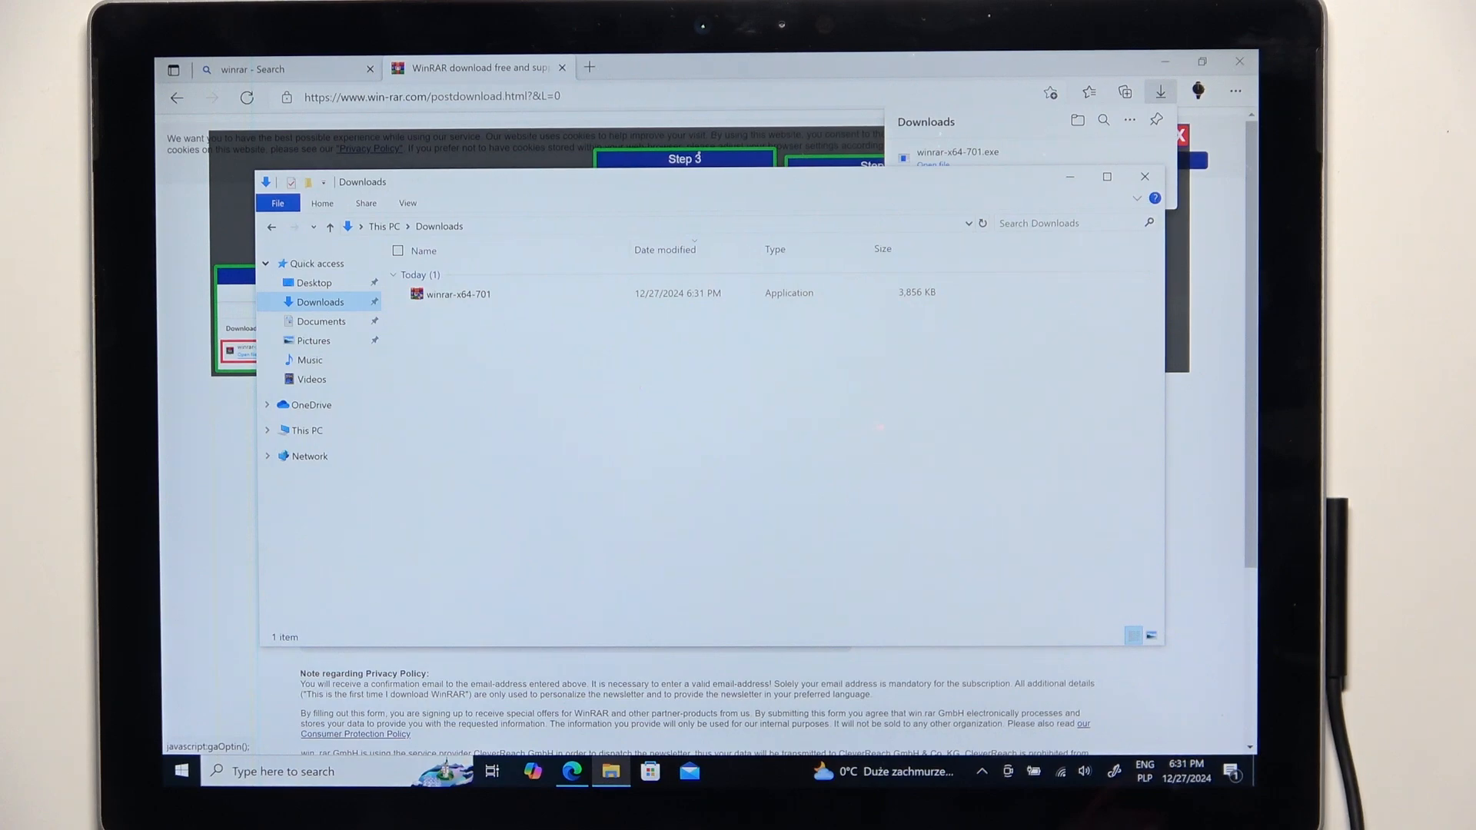
{"action": "left_click", "coordinate": [459, 293]}
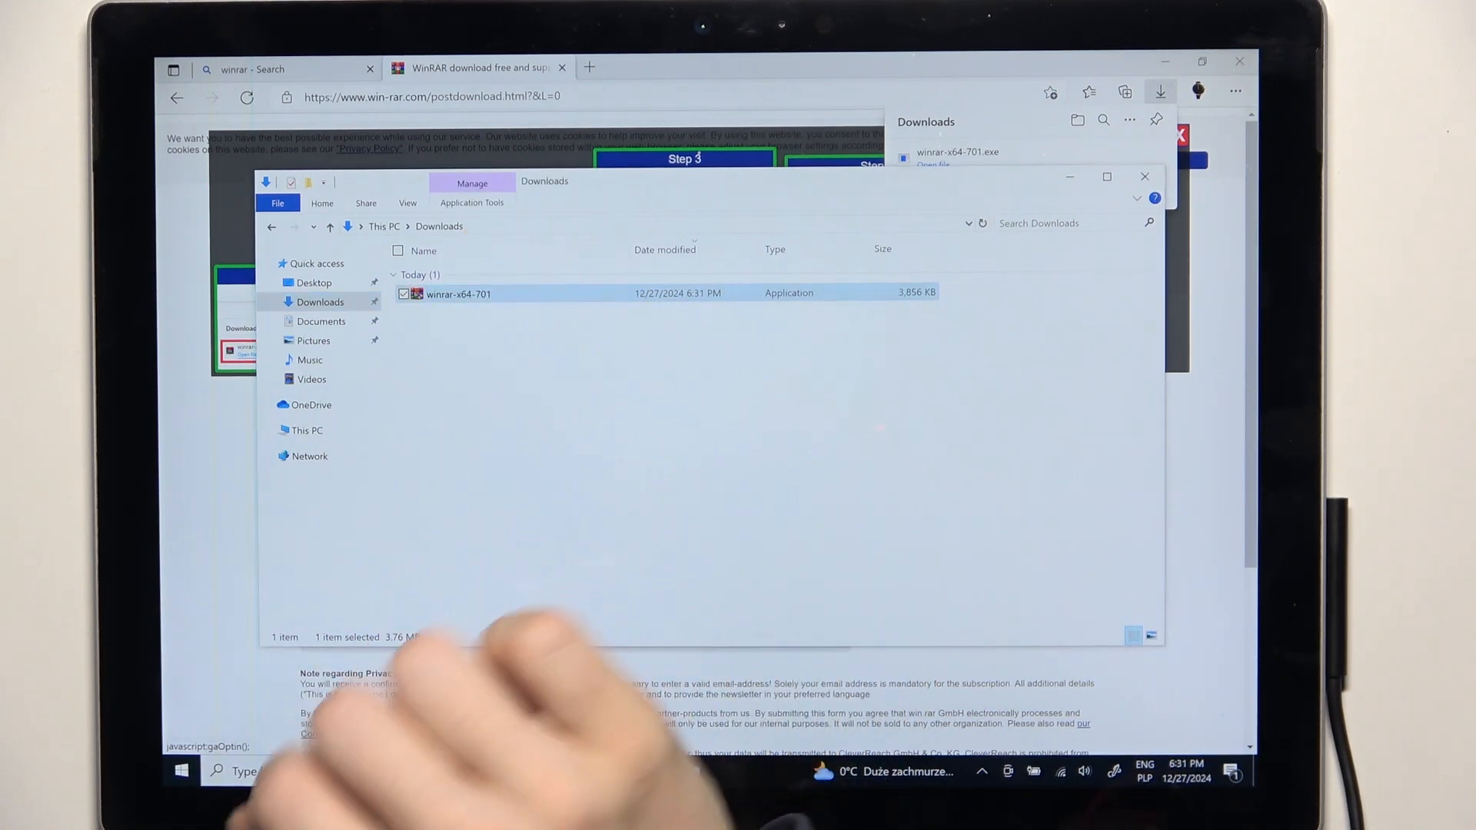
{"action": "double_click", "coordinate": [458, 293]}
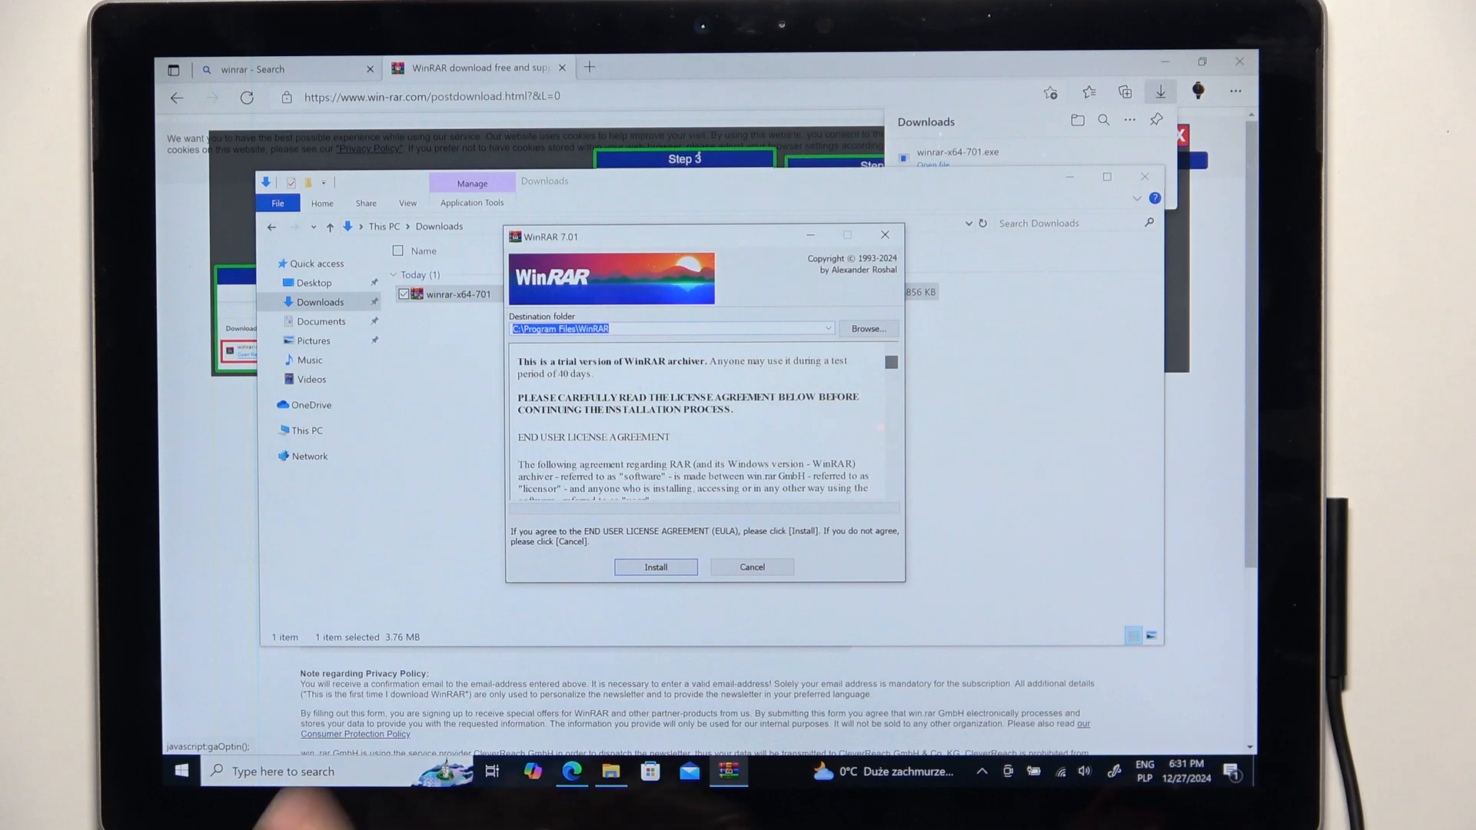
- Install WinRAR 7.01 to C:\Program Files\WinRAR with default integration settings
{"action": "left_click", "coordinate": [655, 566]}
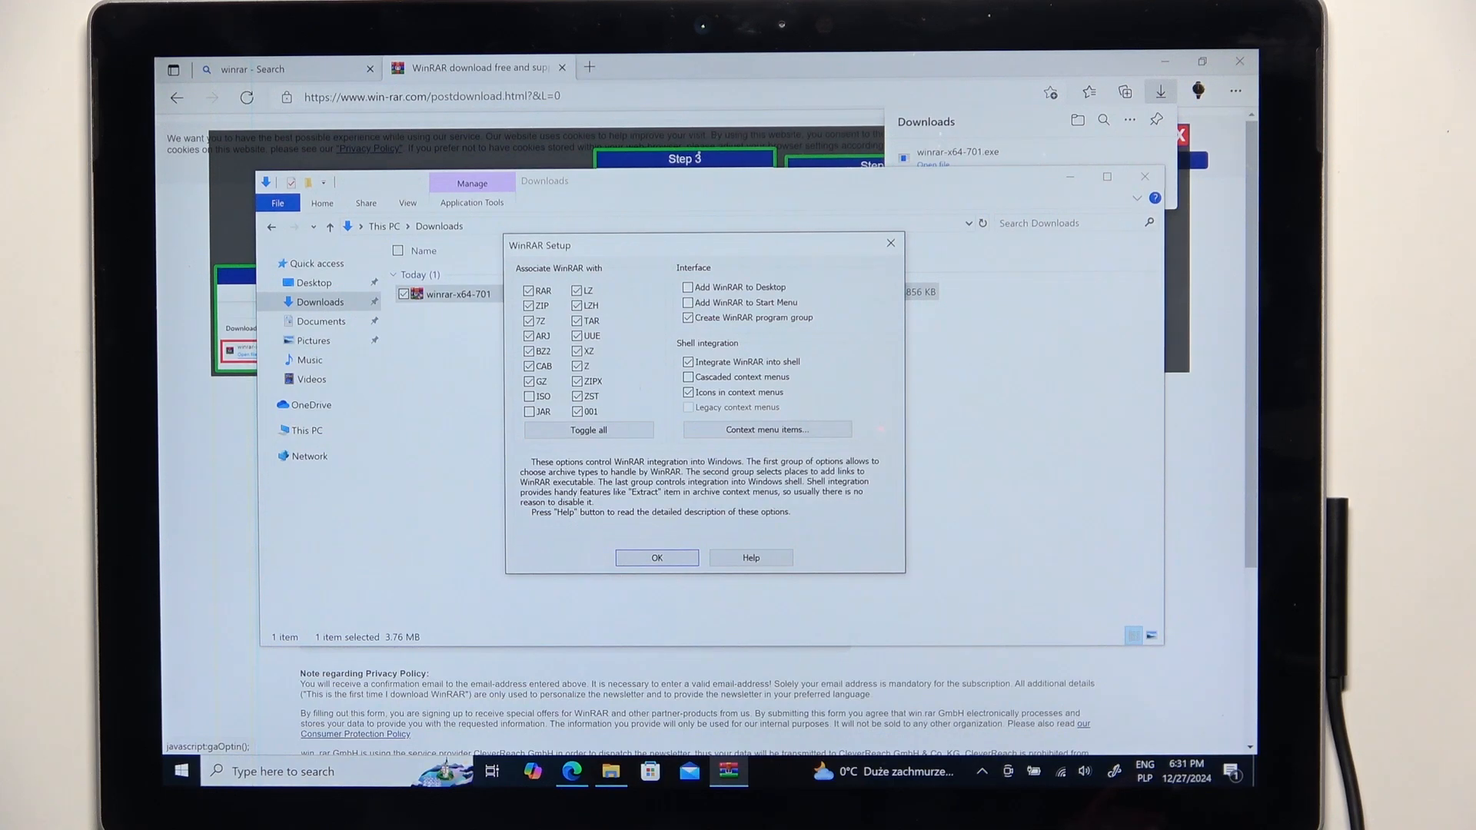
{"action": "left_click", "coordinate": [656, 558]}
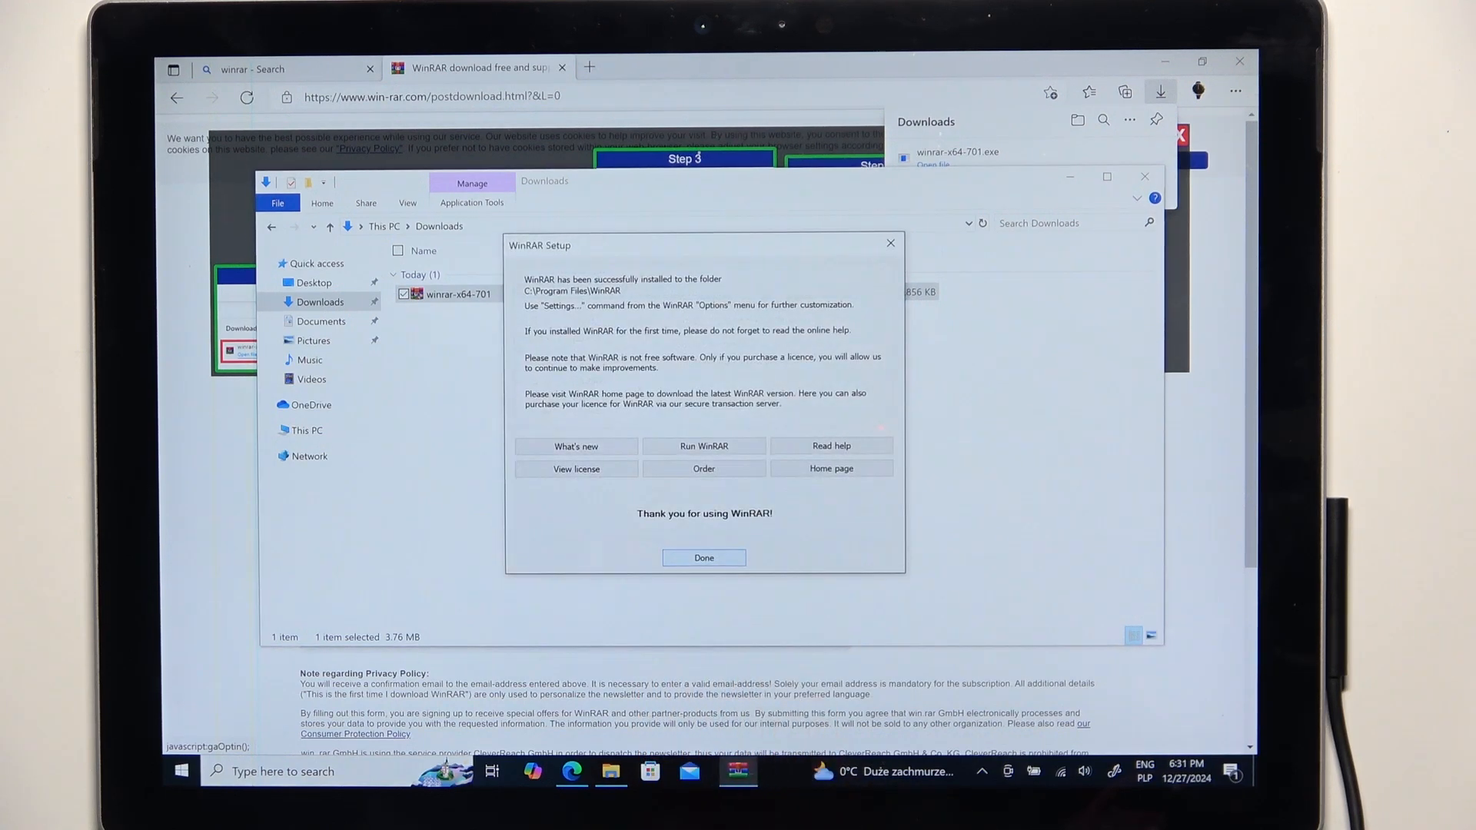
{"action": "left_click", "coordinate": [701, 557]}
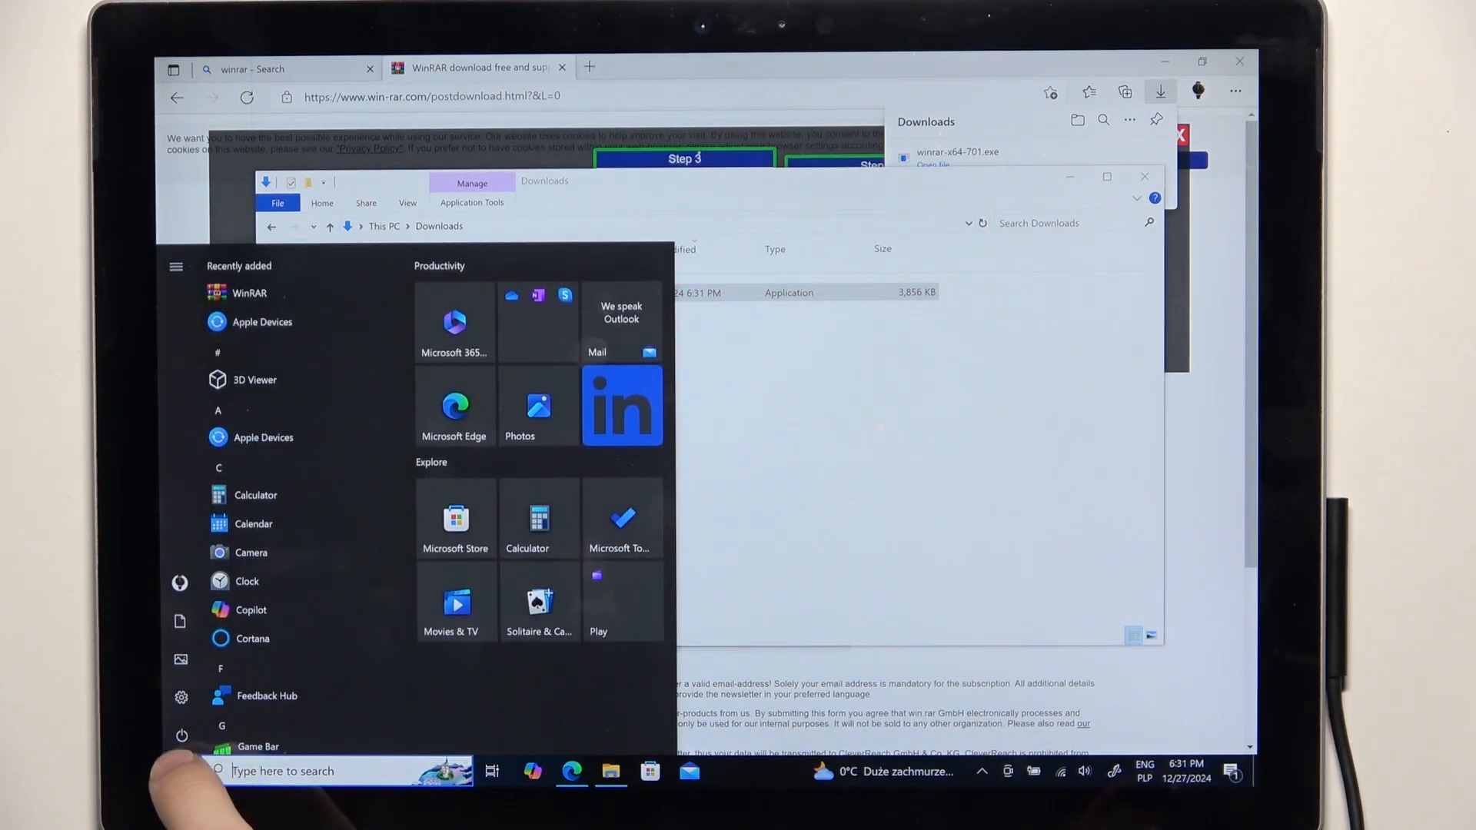
- Scroll the Start menu app list to the WinRAR folder and launch WinRAR
{"action": "scroll", "scroll_direction": "down", "scroll_amount": 3}
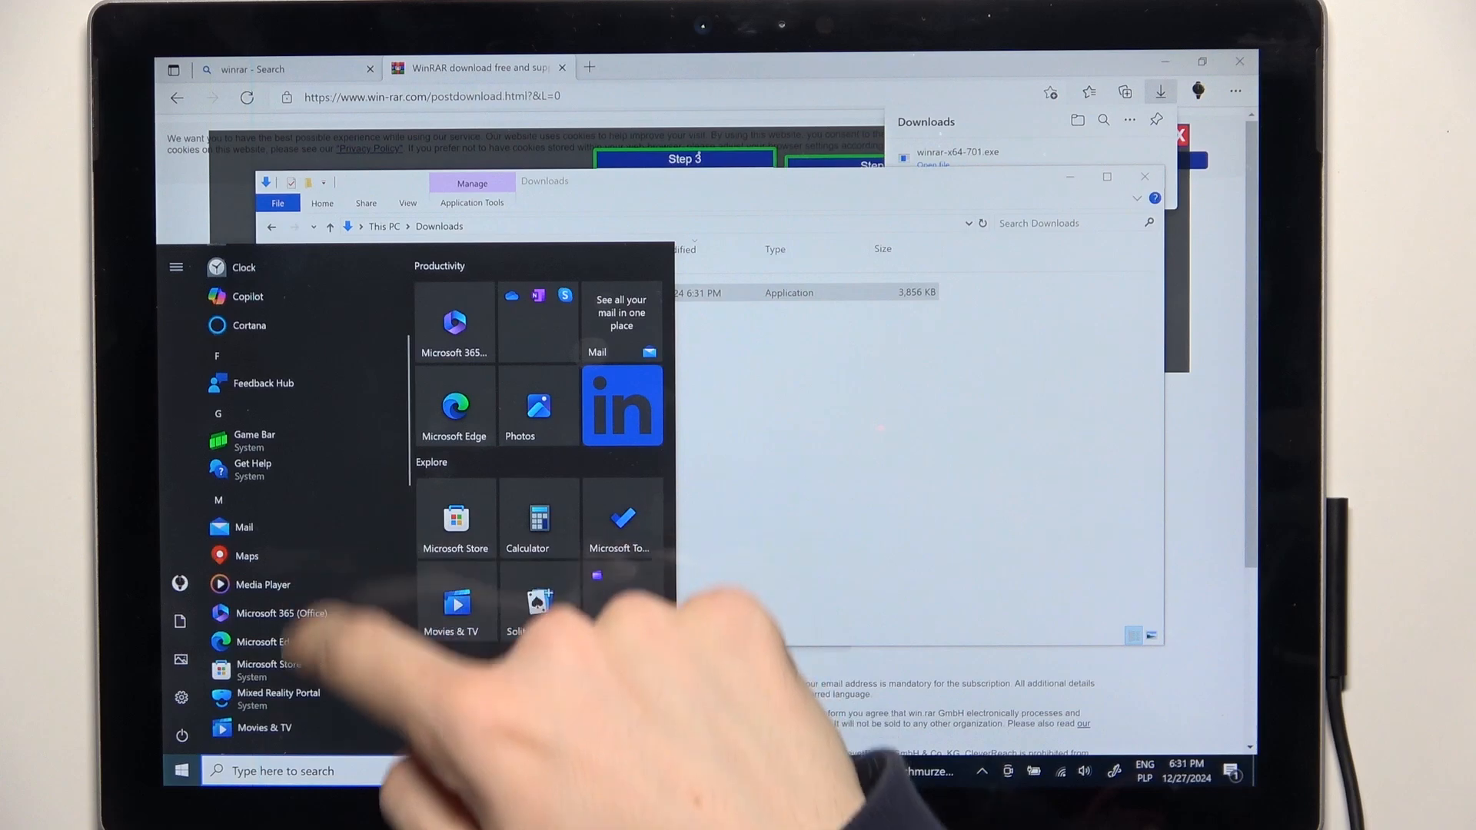
{"action": "scroll", "scroll_direction": "down", "scroll_amount": 3}
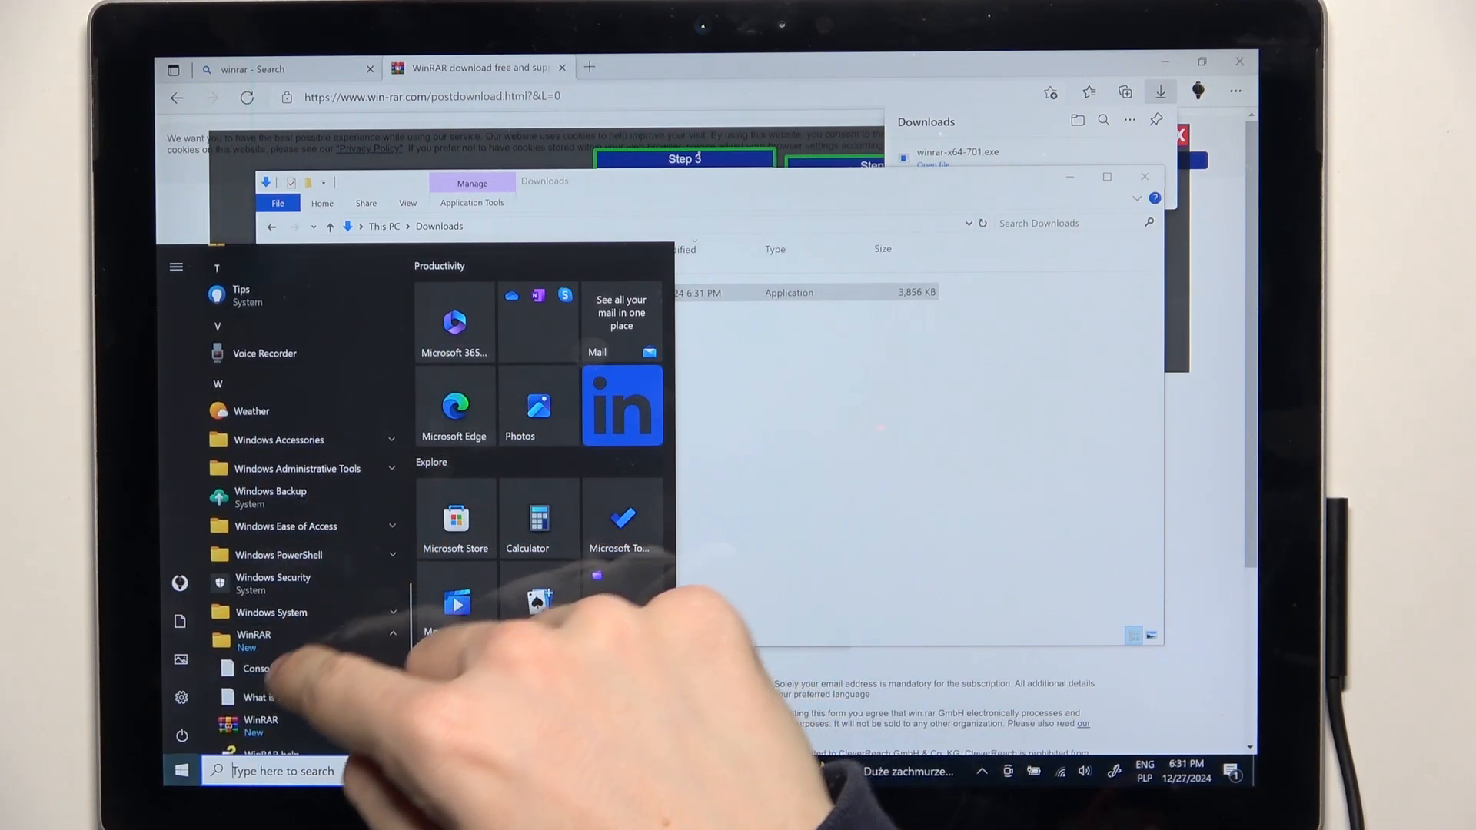
{"action": "left_click", "coordinate": [260, 725]}
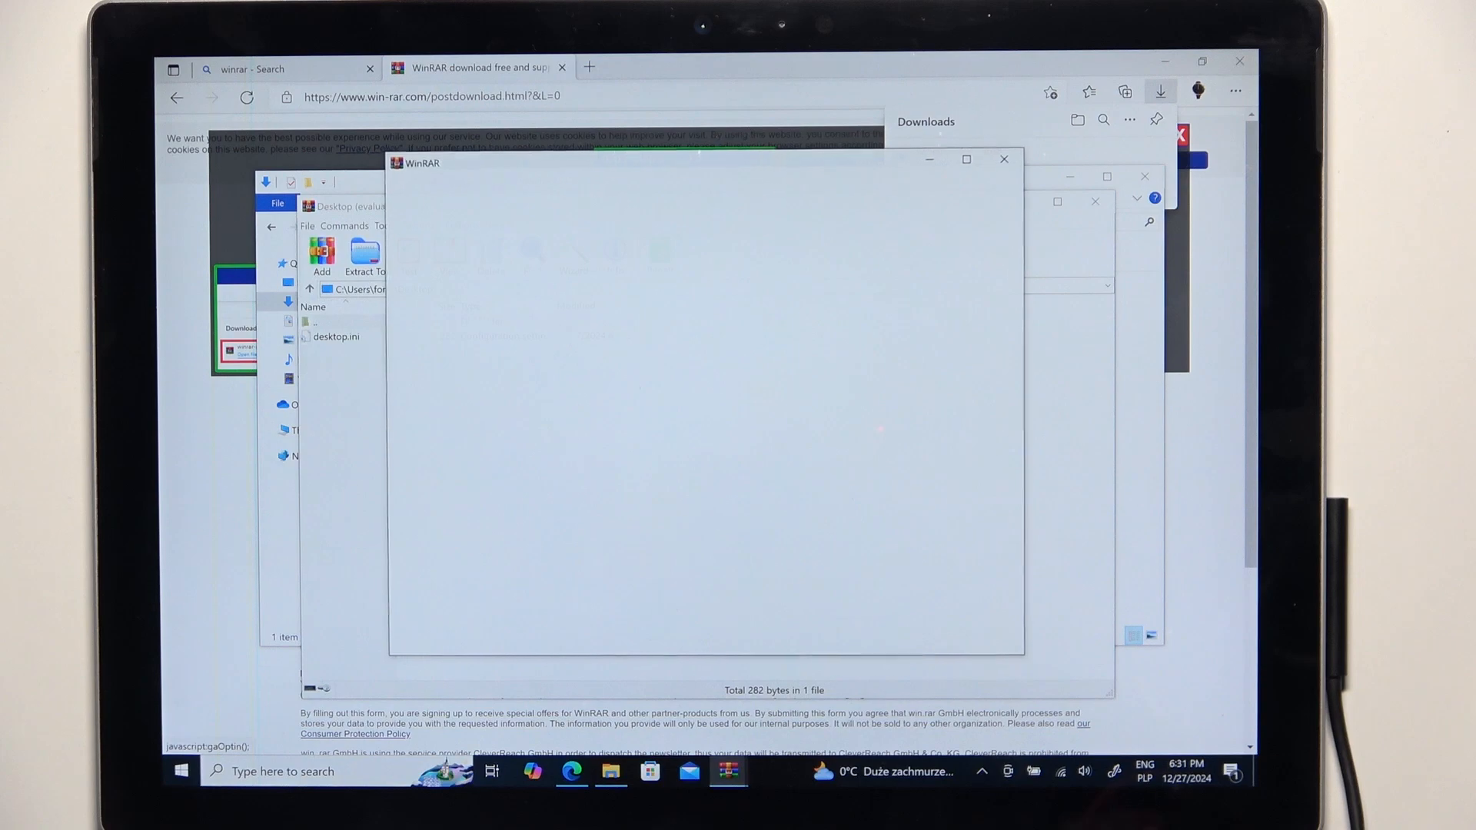